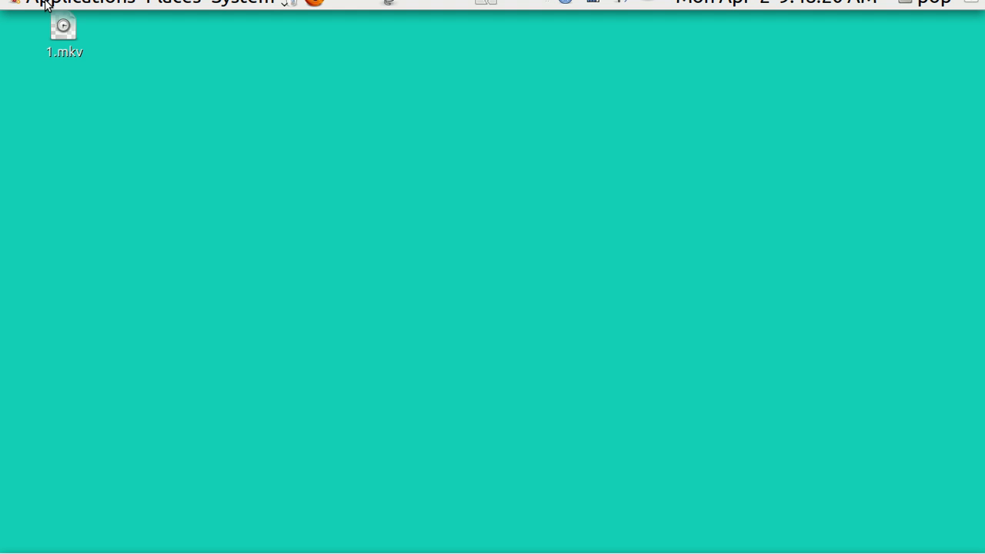
# Step: Bring up the Applications menu showing the Office category with LibreOffice Impress
pyautogui.click(71, 14)
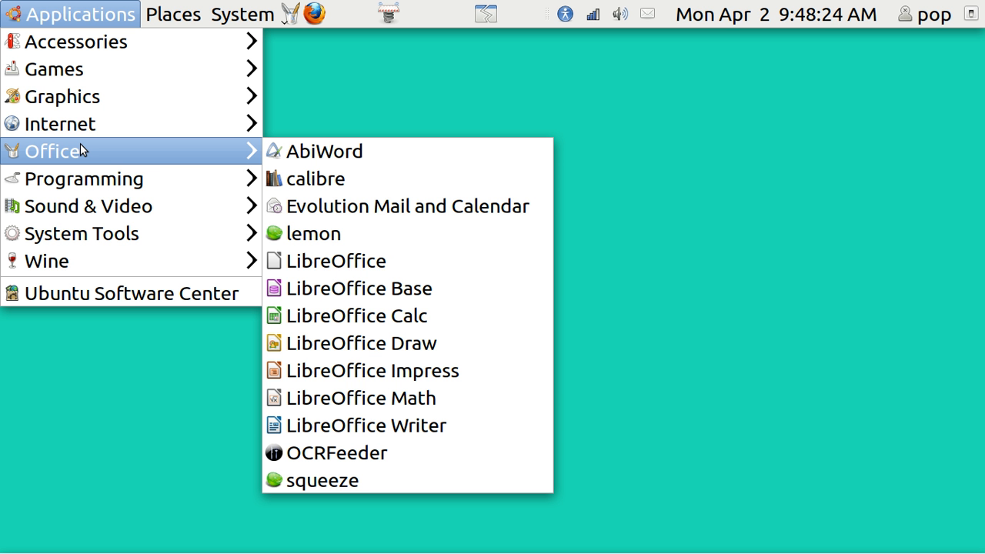
pyautogui.moveTo(162, 154)
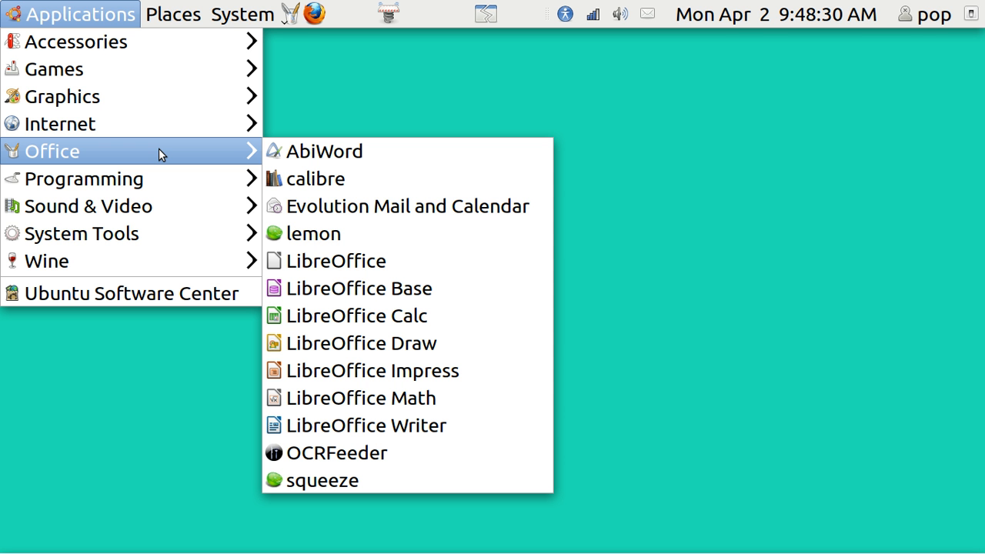
pyautogui.moveTo(264, 162)
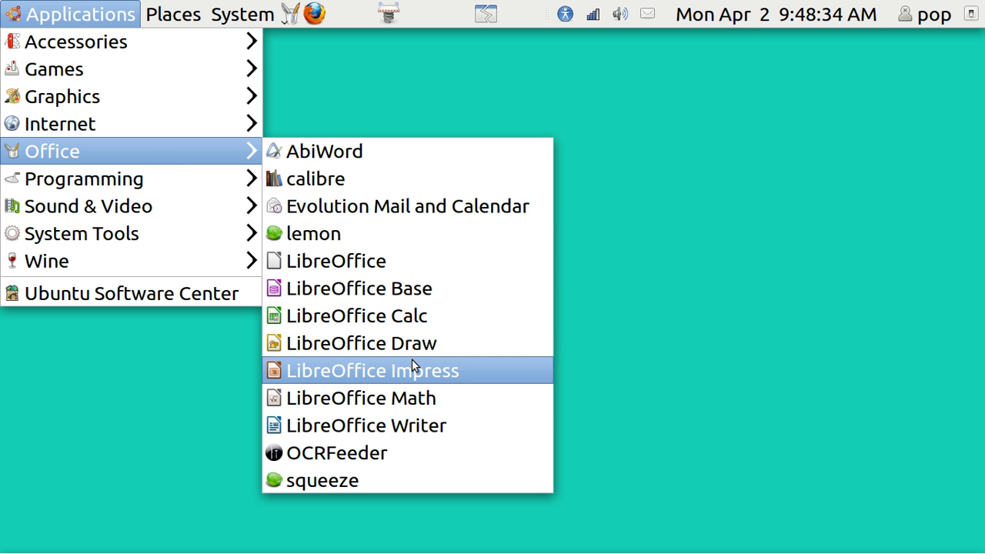
pyautogui.moveTo(416, 374)
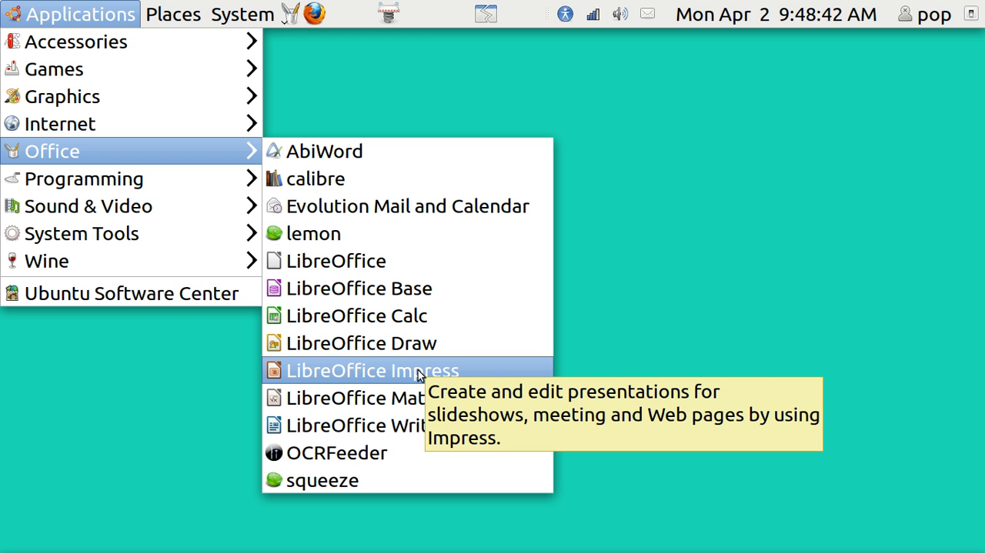
# Step: Create an empty presentation with the Blue slide design through the Presentation Wizard
pyautogui.click(373, 369)
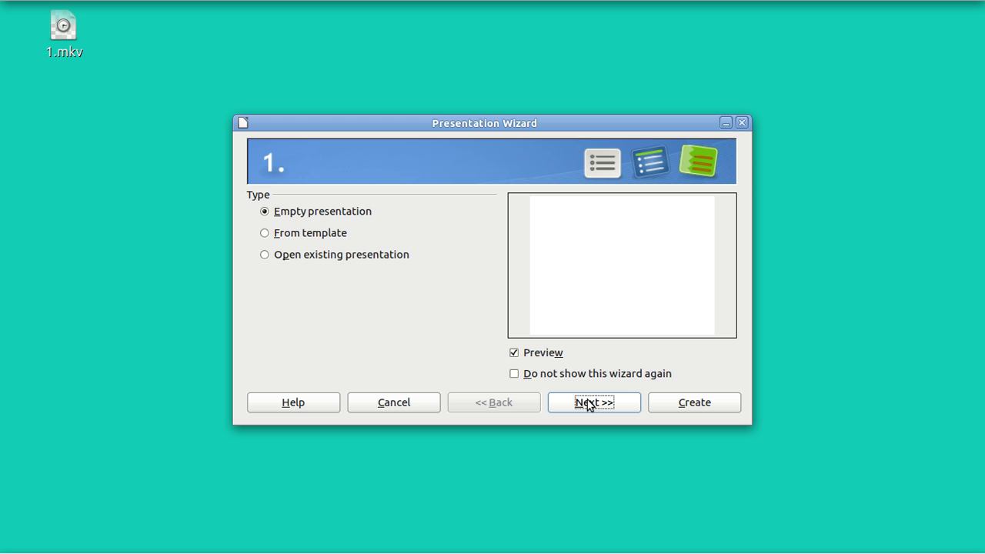
pyautogui.click(594, 402)
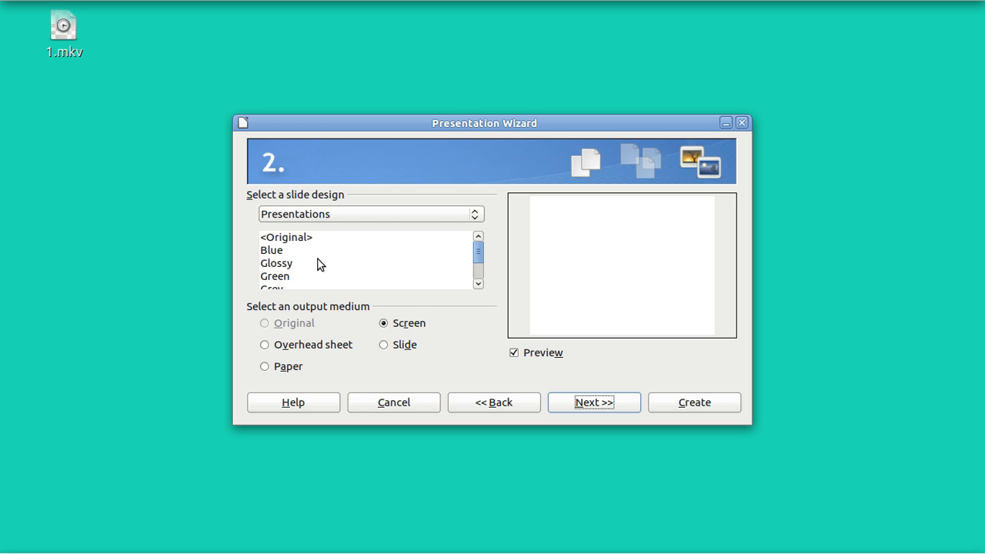
pyautogui.click(271, 250)
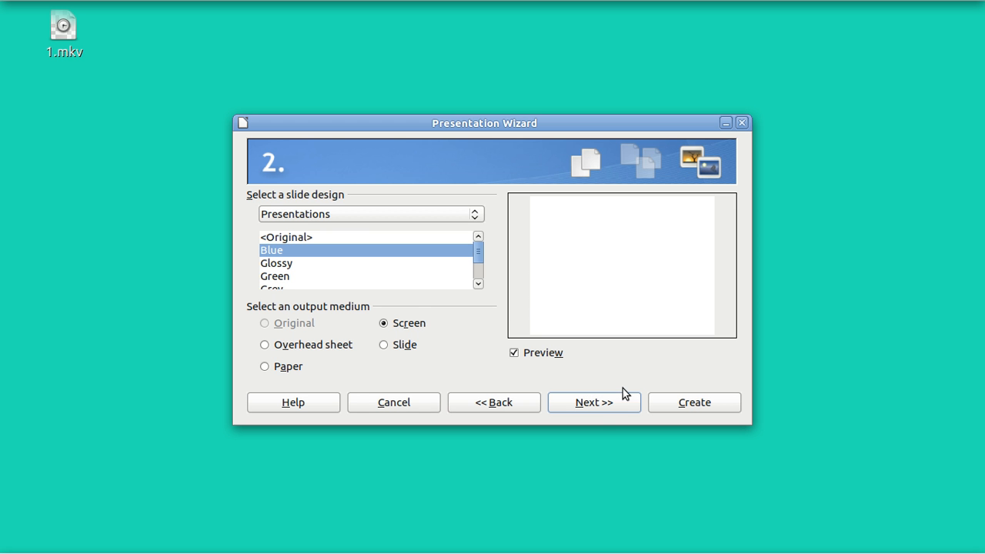
pyautogui.click(594, 402)
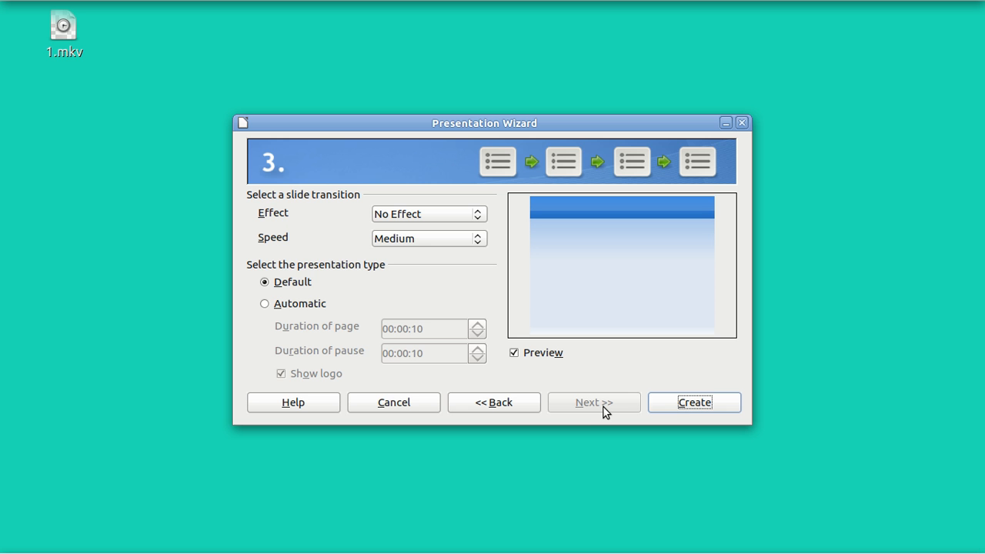
pyautogui.click(693, 402)
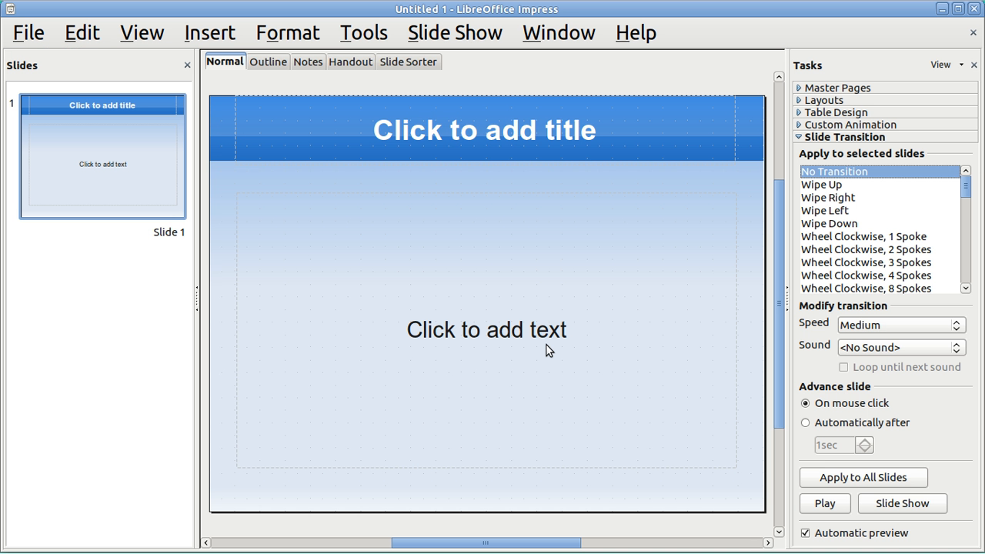
pyautogui.moveTo(489, 222)
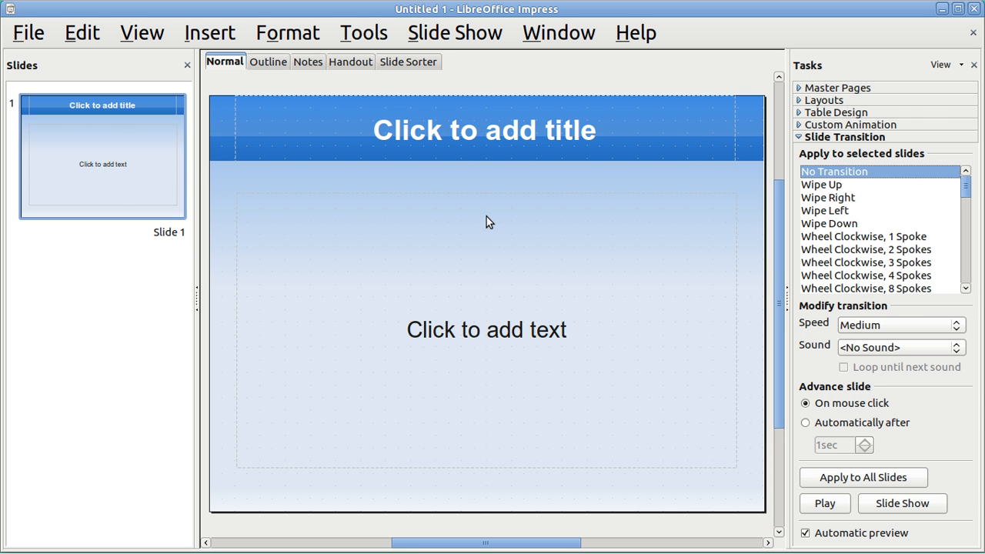
pyautogui.moveTo(841, 105)
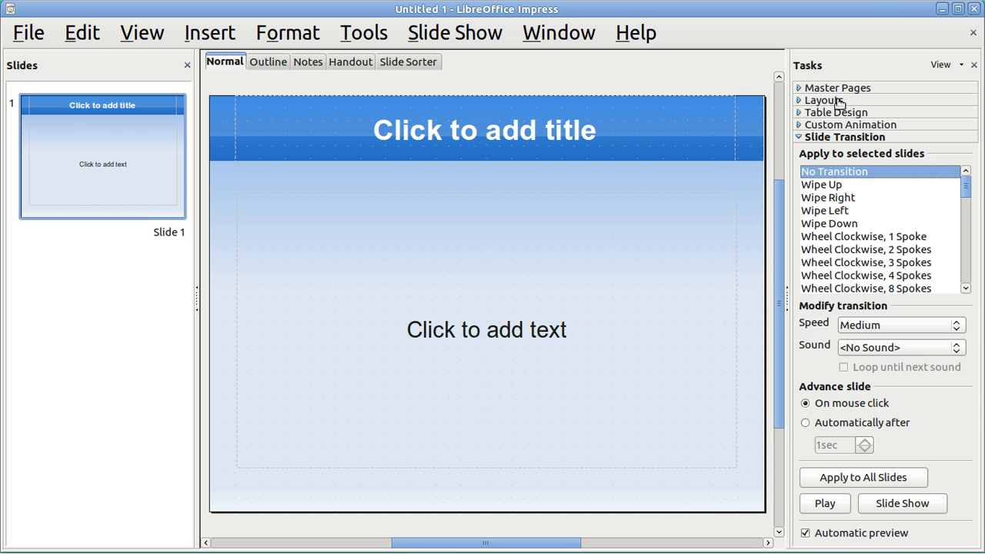
# Step: Apply the Title, Content layout to the first slide from the Layouts pane
pyautogui.click(825, 100)
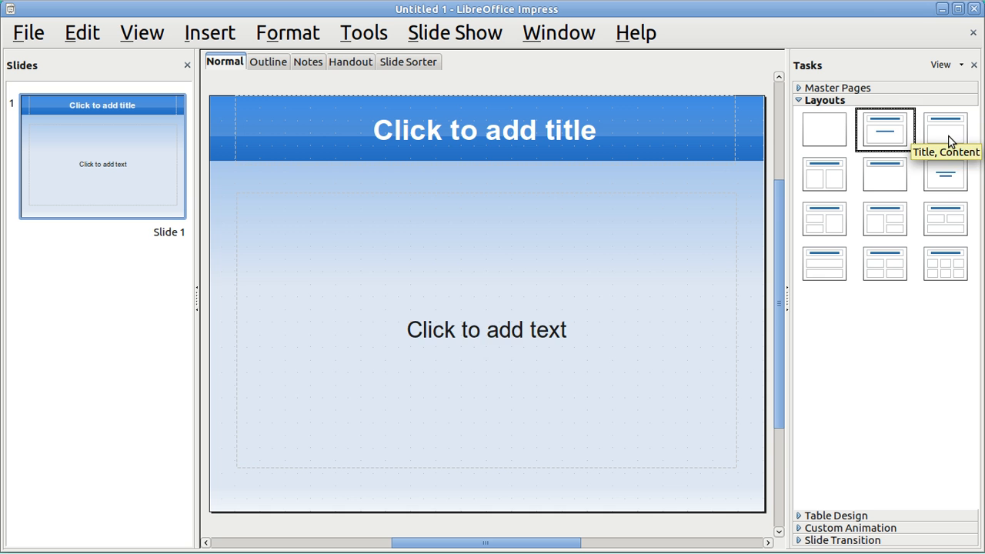
pyautogui.click(946, 129)
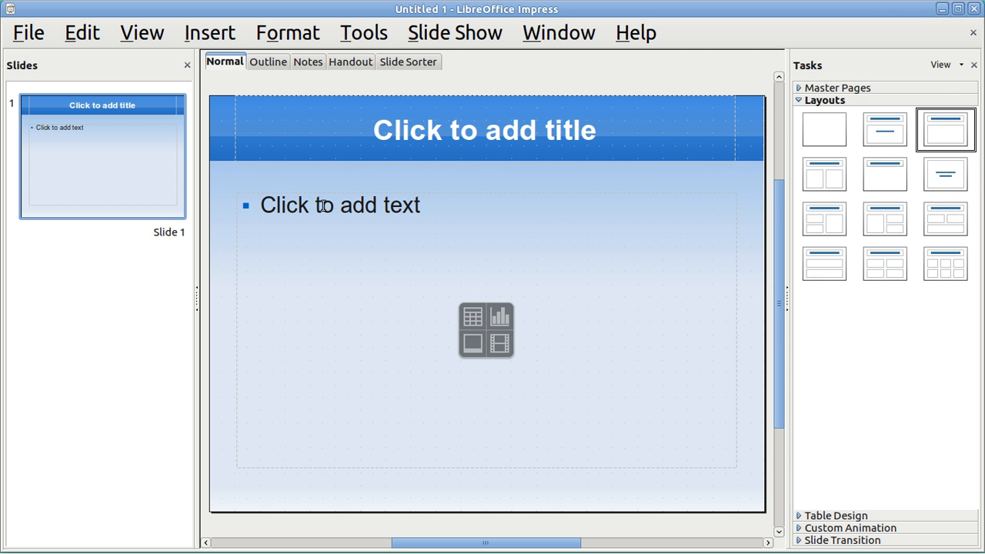
# Step: Enter bullet 1 on the first slide and add a second slide reading 2
pyautogui.click(338, 205)
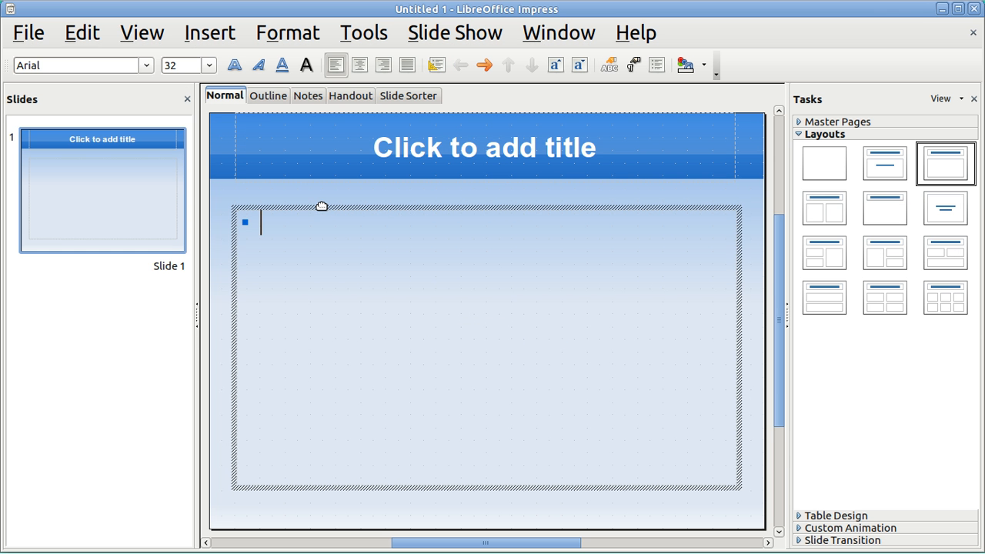
pyautogui.write('1')
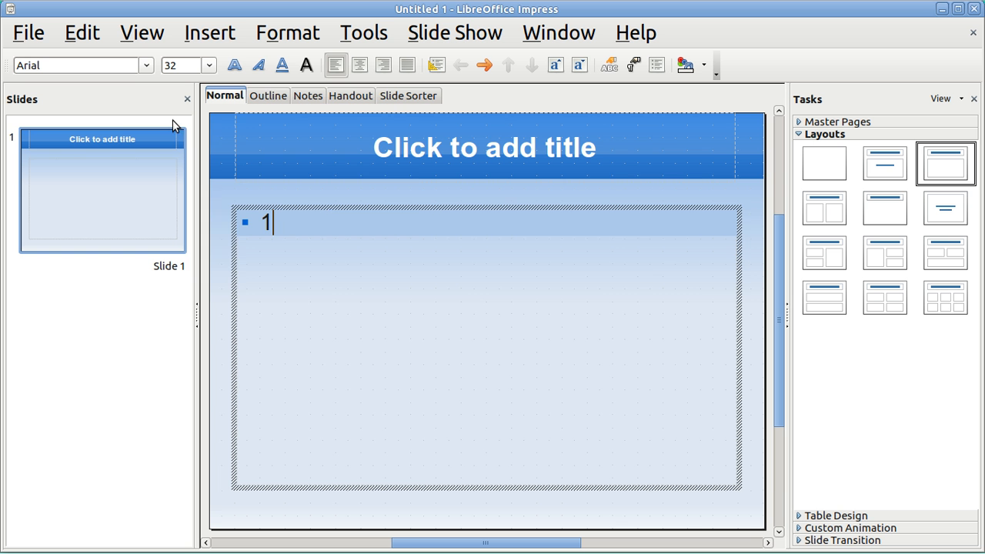
pyautogui.click(209, 33)
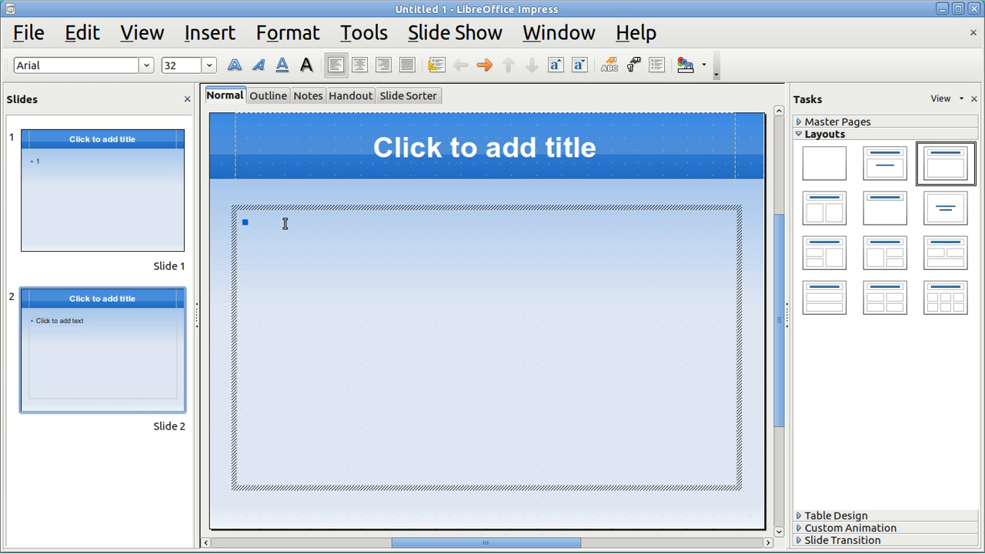
pyautogui.write('2')
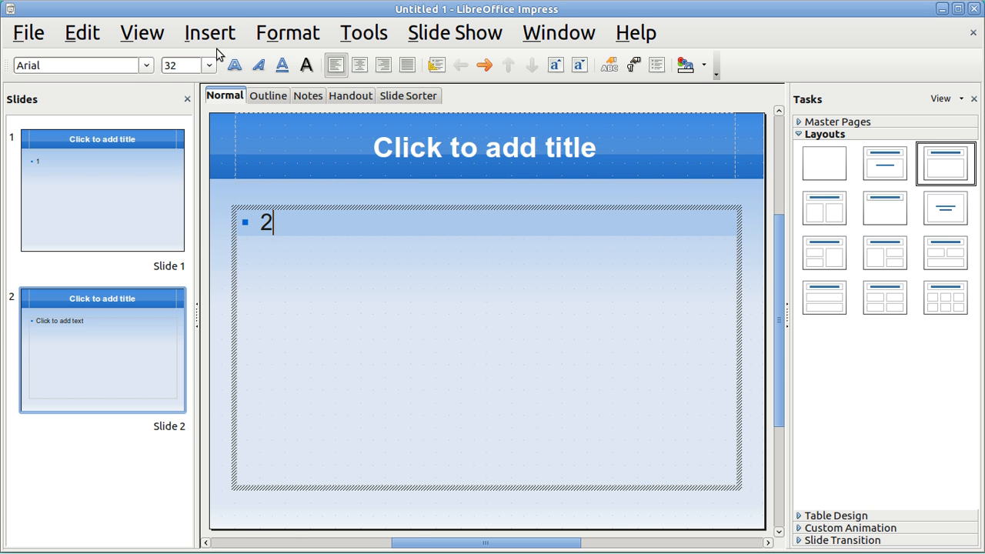
# Step: Add a third slide reading 3, then insert a fourth slide for bullet 4
pyautogui.click(209, 32)
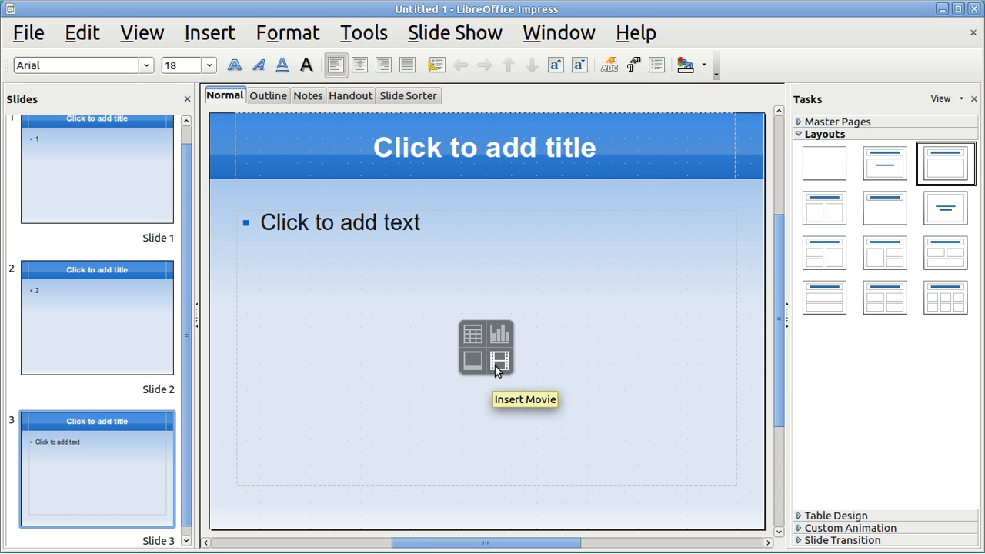
pyautogui.moveTo(306, 223)
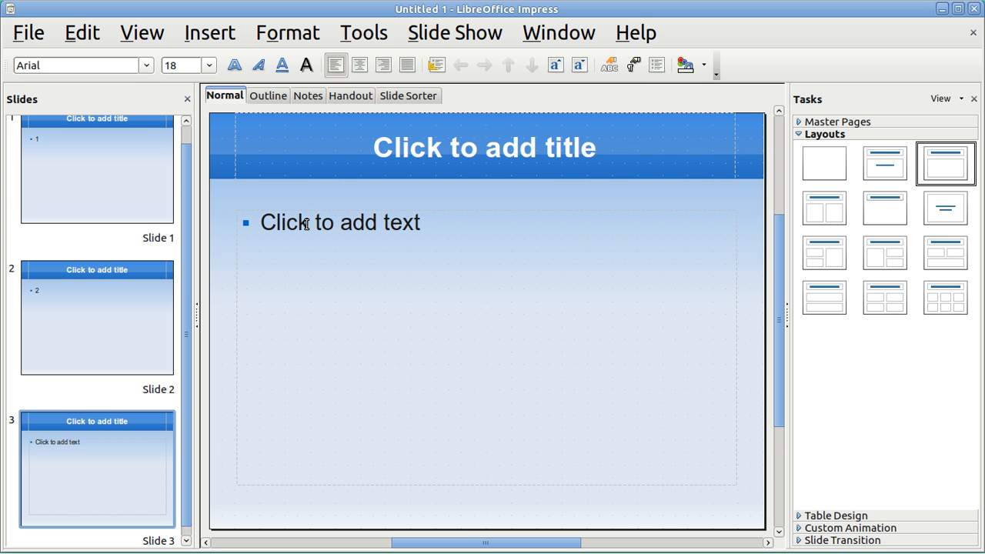
pyautogui.write('3')
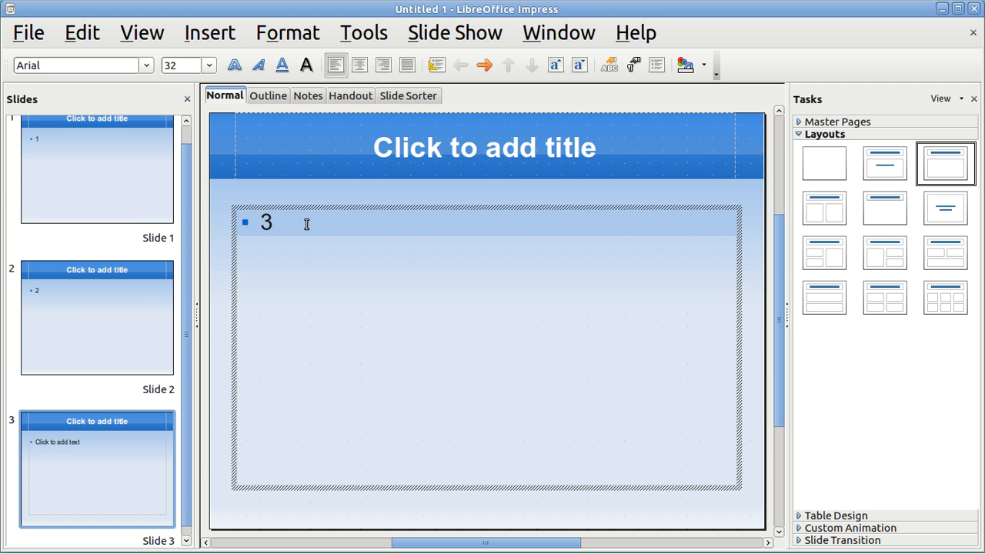
pyautogui.click(274, 224)
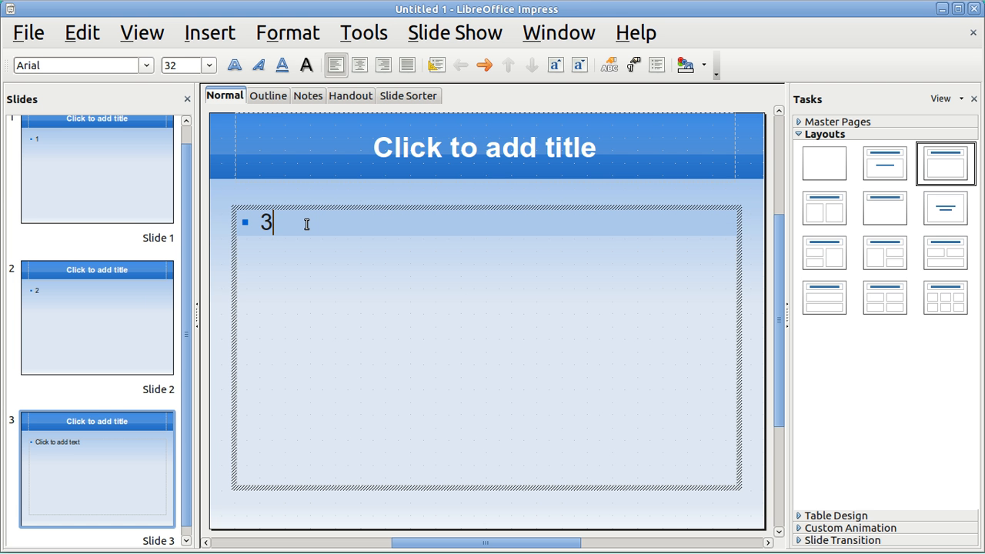
pyautogui.moveTo(295, 240)
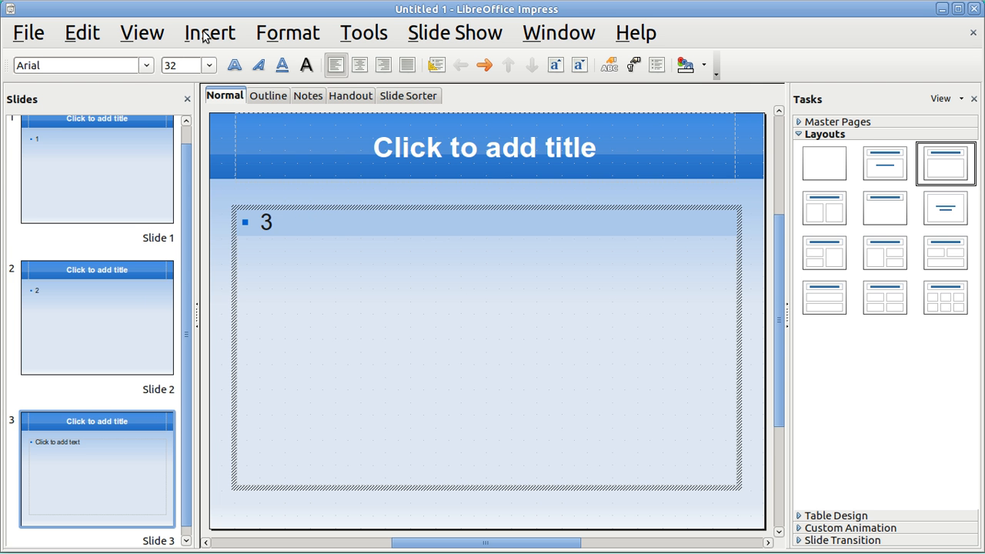
pyautogui.click(274, 222)
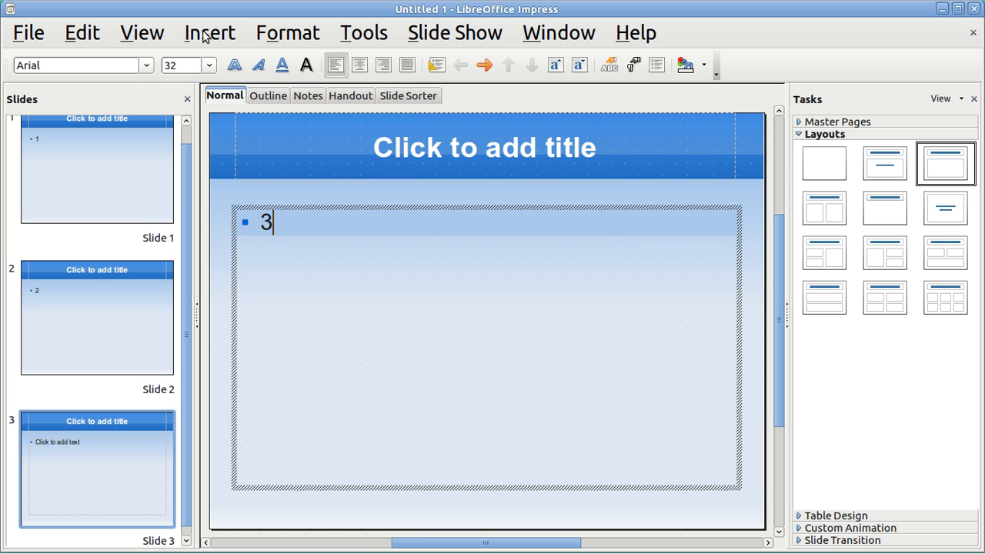
pyautogui.click(210, 33)
pyautogui.write('4')
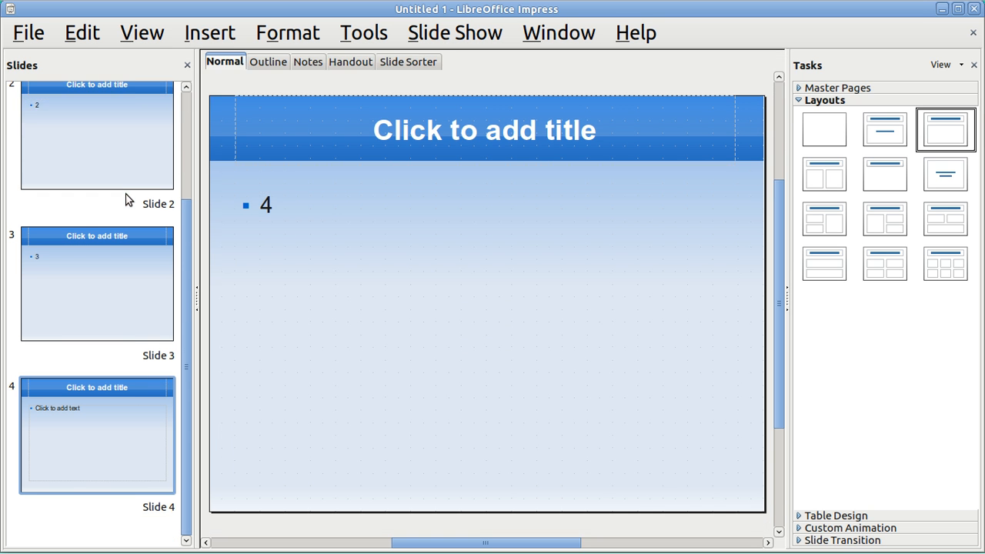
# Step: Select slide 2 and show its Slide Transition settings
pyautogui.scroll(3)
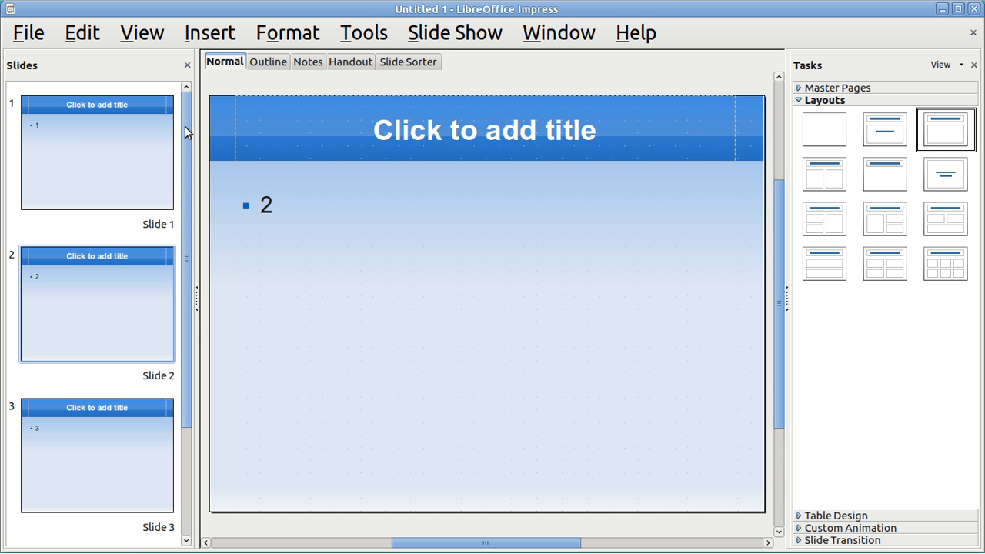
pyautogui.click(97, 151)
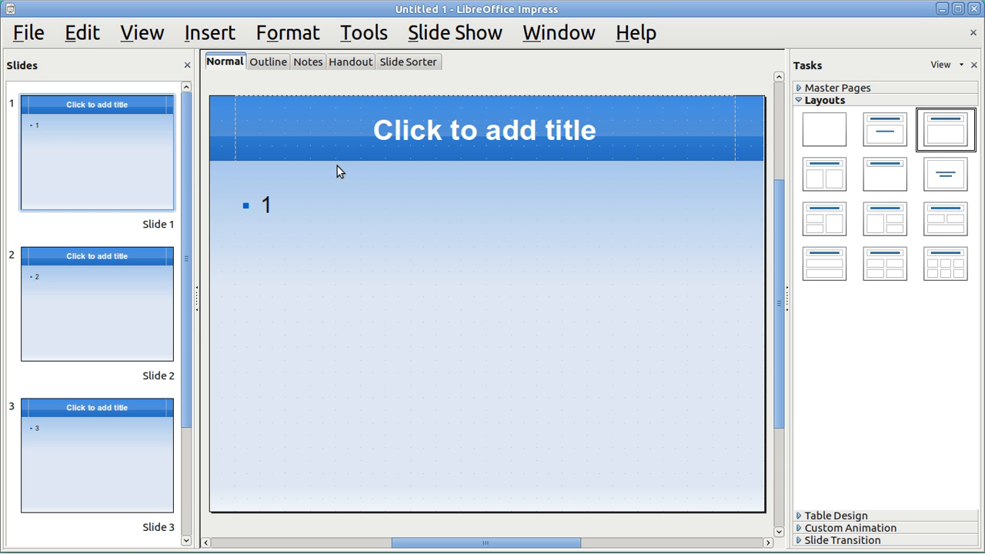
pyautogui.moveTo(452, 214)
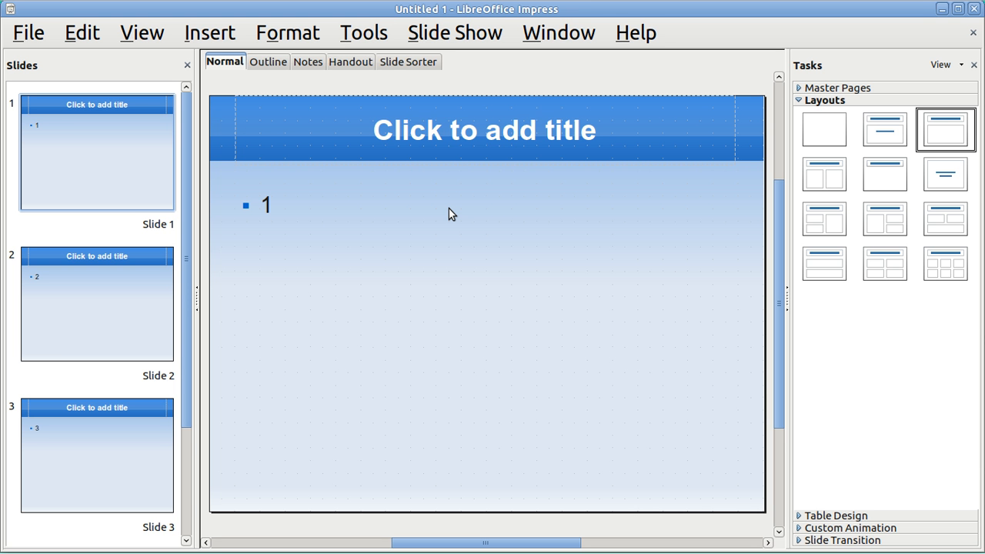
pyautogui.moveTo(191, 259)
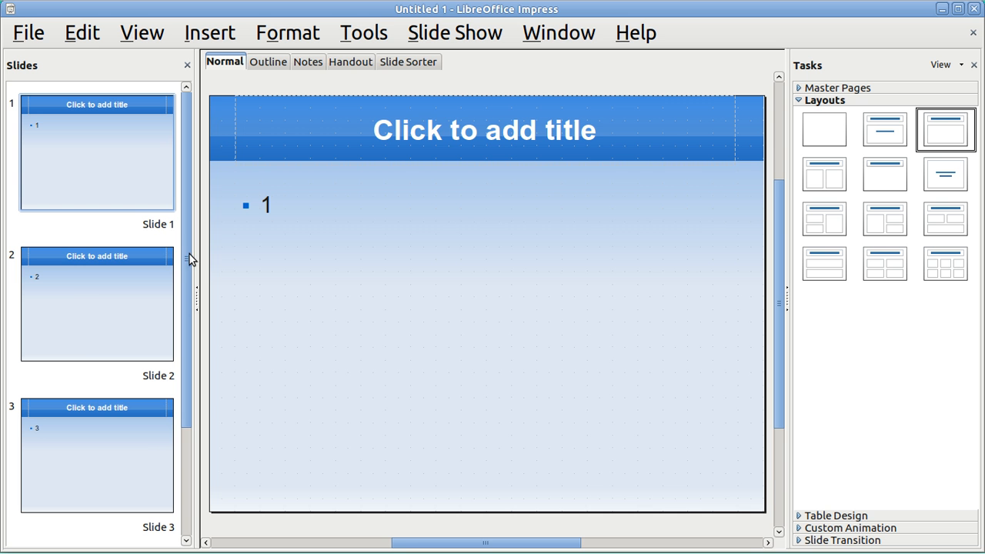
pyautogui.click(97, 305)
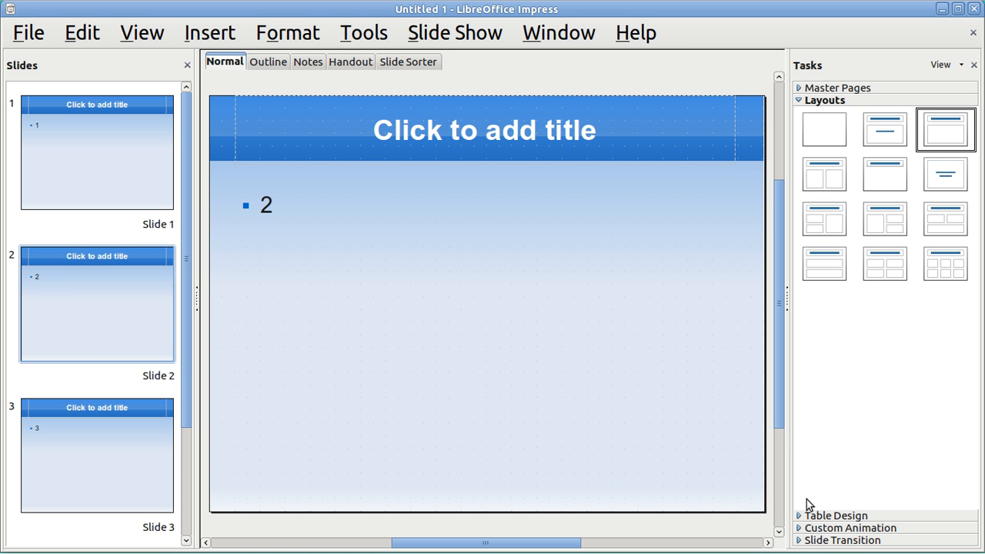
pyautogui.moveTo(828, 542)
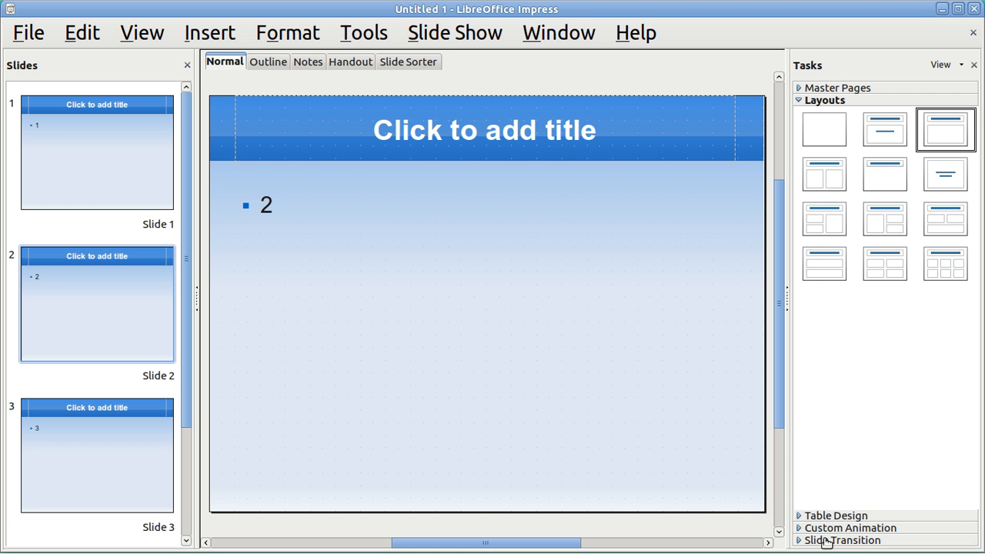
pyautogui.click(843, 539)
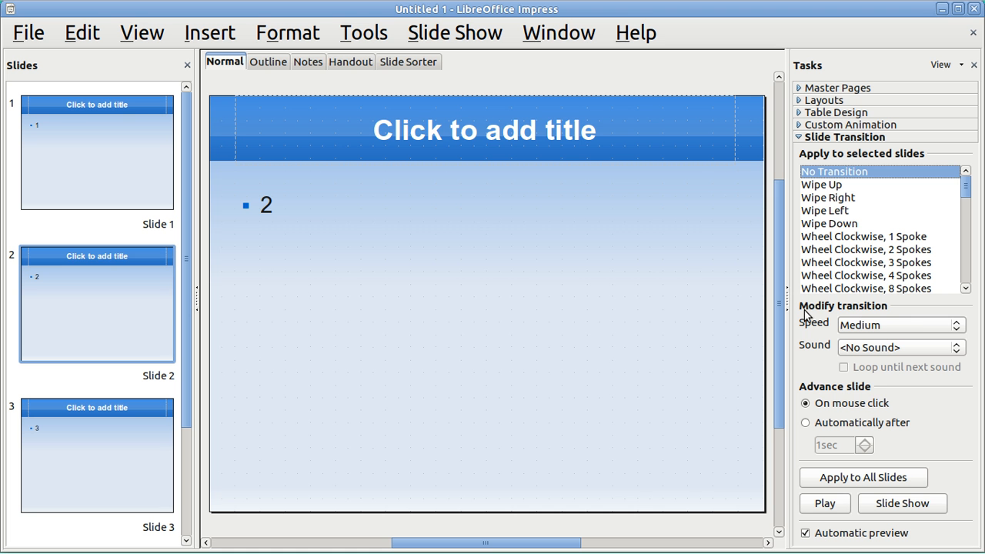
pyautogui.moveTo(884, 314)
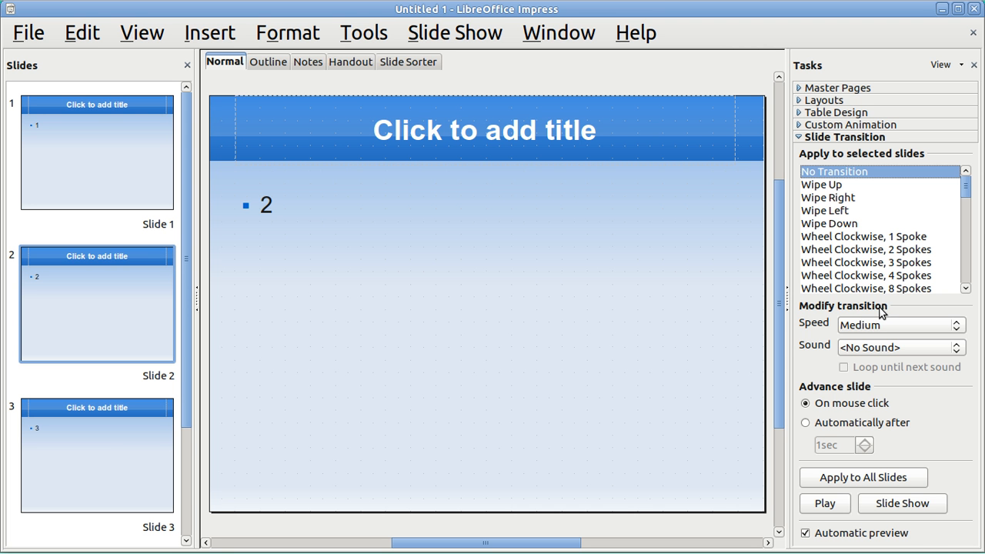
pyautogui.moveTo(964, 342)
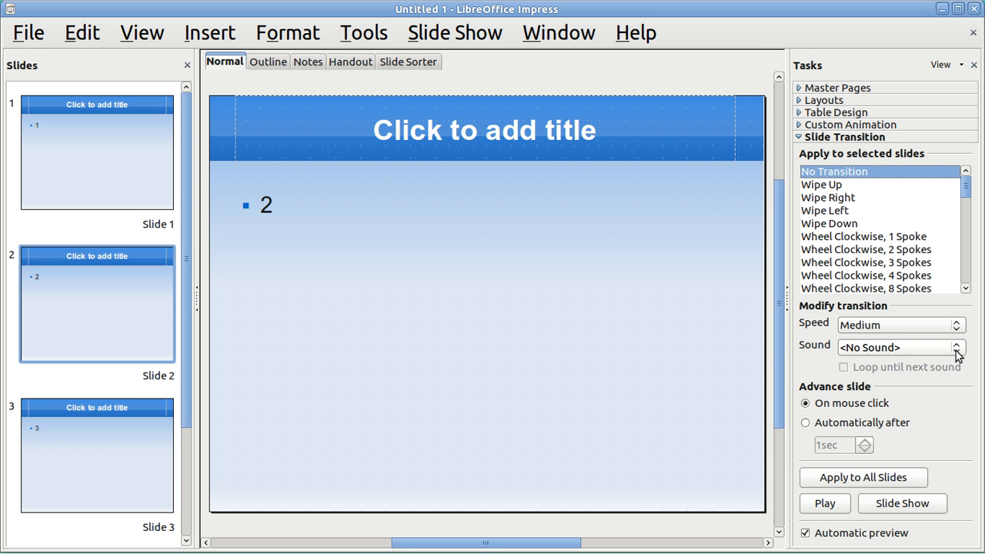
# Step: Choose Other Sound and browse into the Alejandro Y Luis Dueto Unico album folder
pyautogui.click(958, 348)
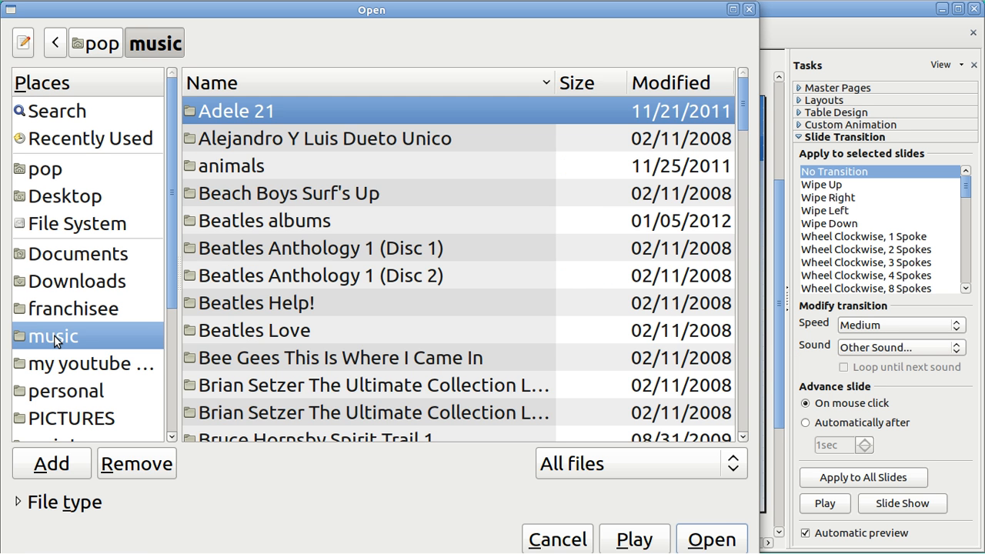
pyautogui.moveTo(228, 144)
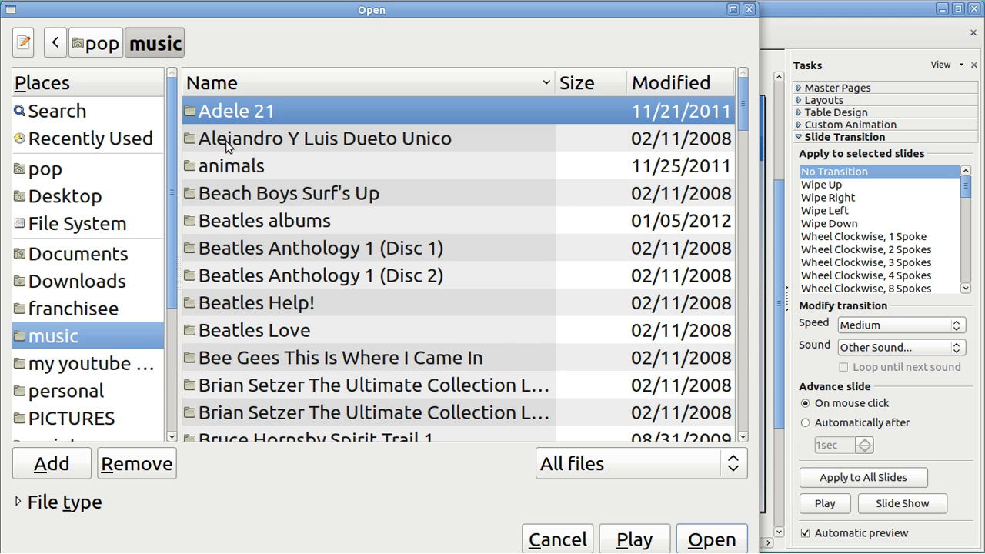
pyautogui.doubleClick(323, 139)
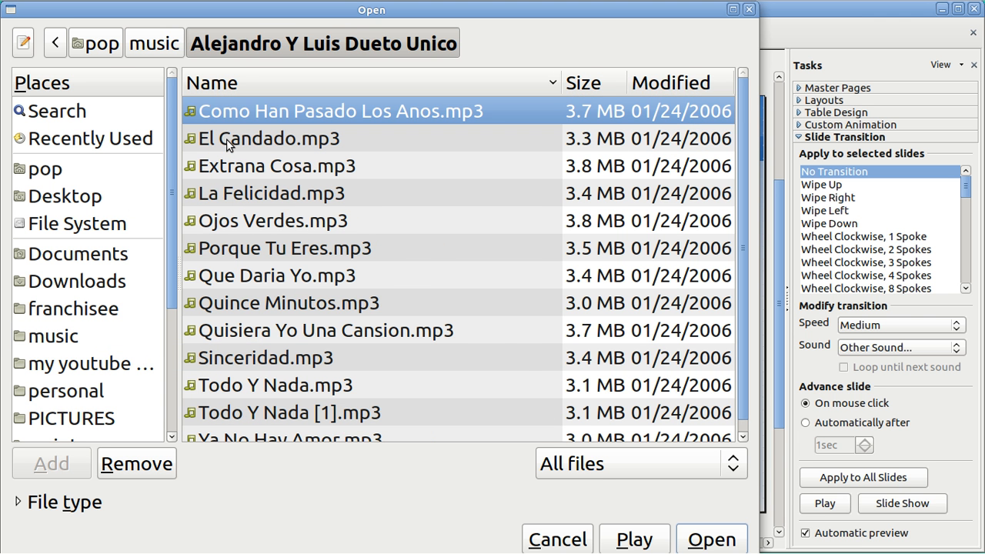
pyautogui.moveTo(706, 533)
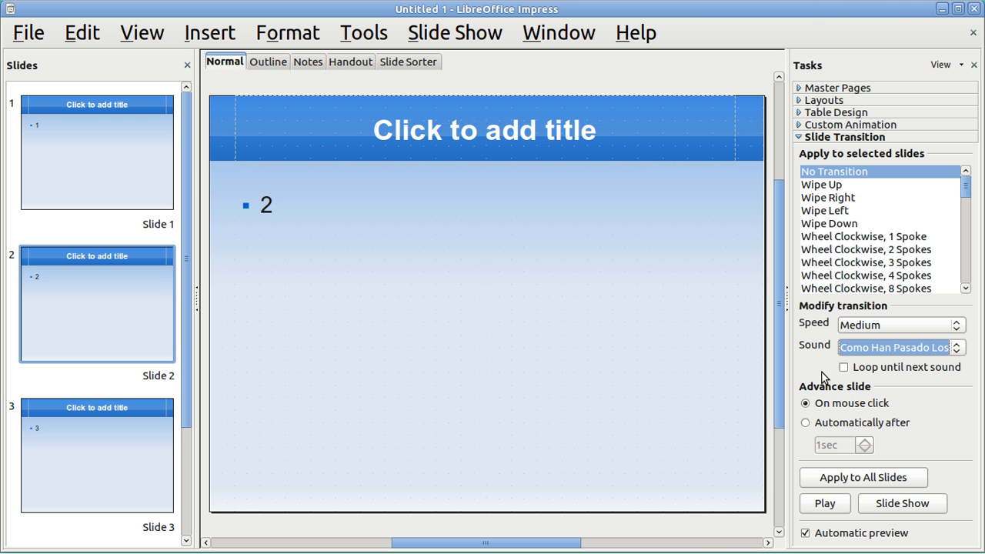
# Step: Enable 'Loop until next sound' for slide 2's song, then select slide 4
pyautogui.click(844, 366)
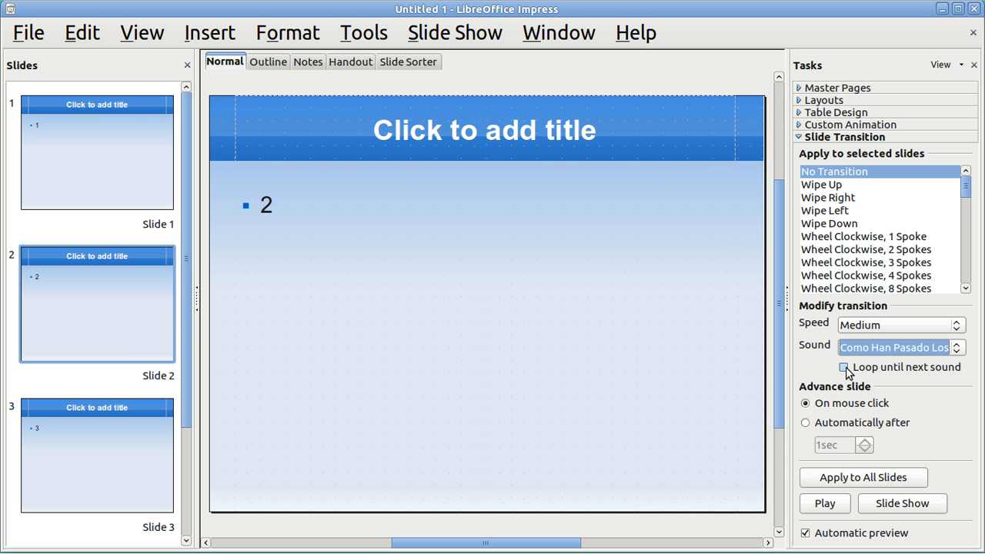
pyautogui.click(844, 366)
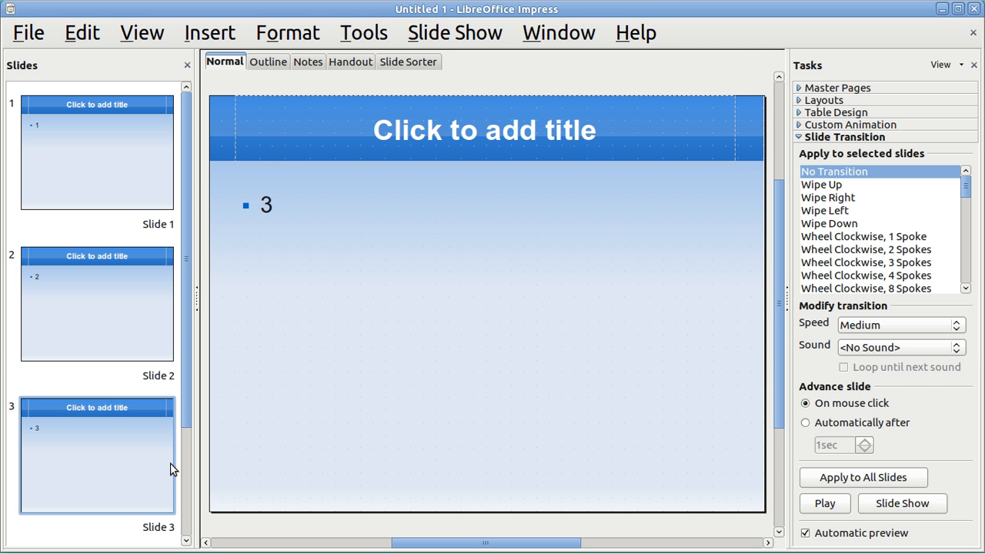
pyautogui.scroll(-3)
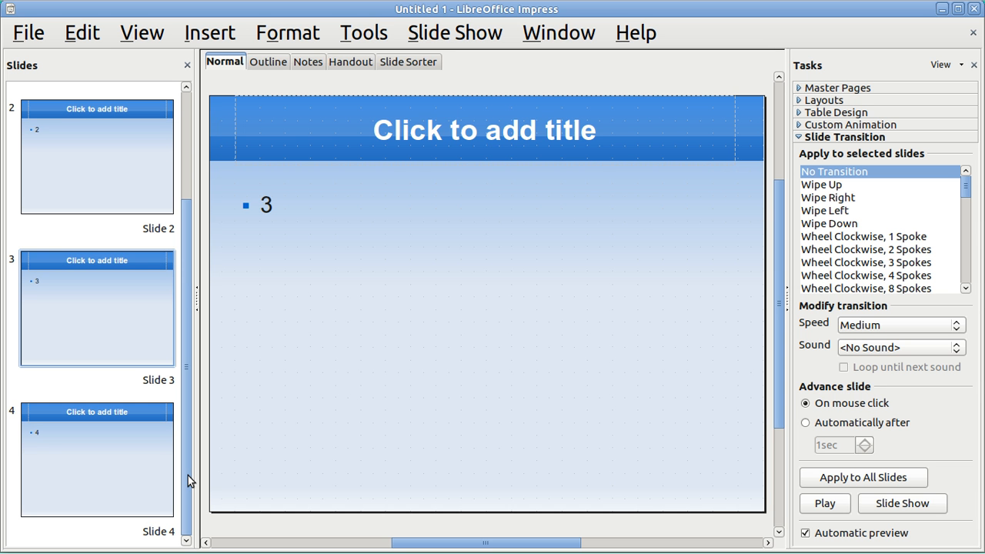
pyautogui.click(96, 459)
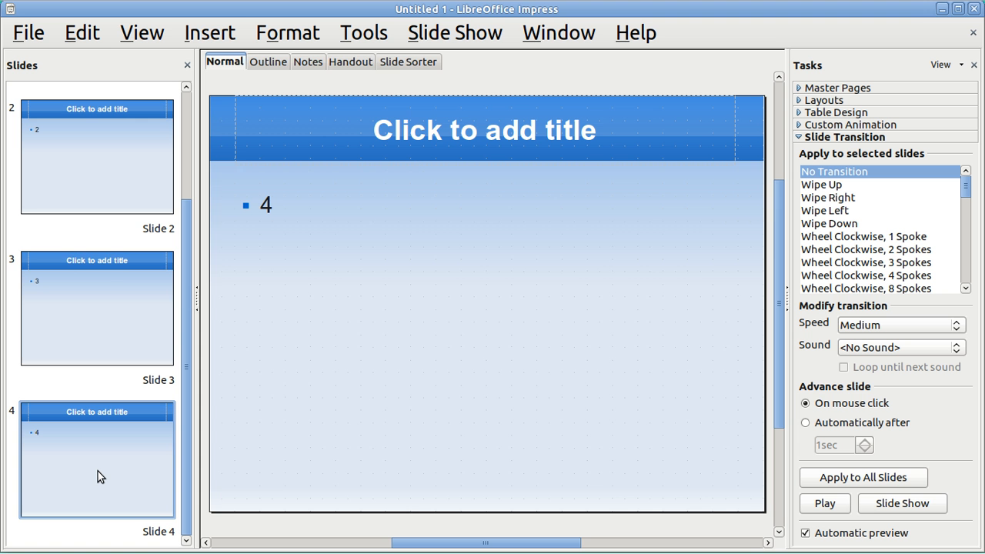
pyautogui.moveTo(207, 37)
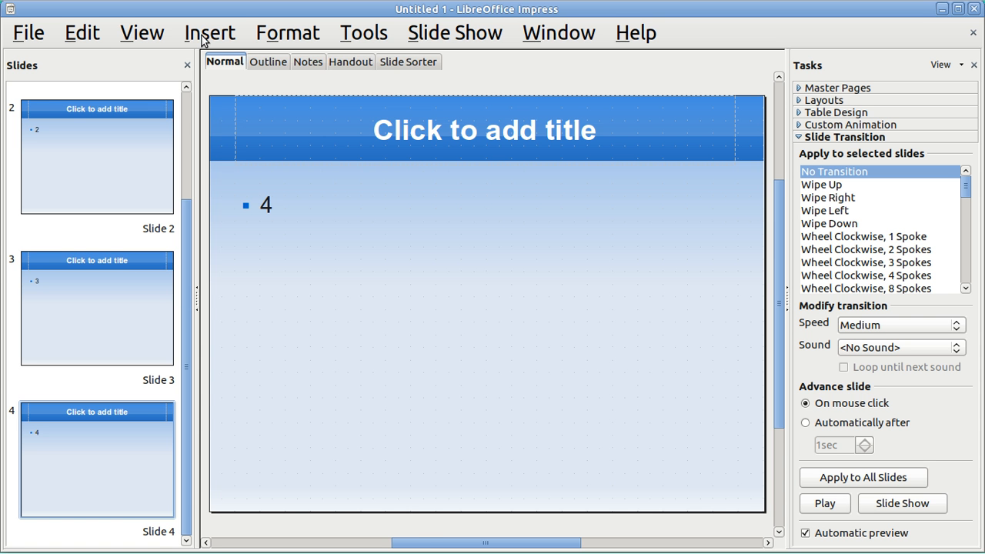
# Step: Insert slide 5 and set its transition sound to <Stop Previous Sound>
pyautogui.click(209, 33)
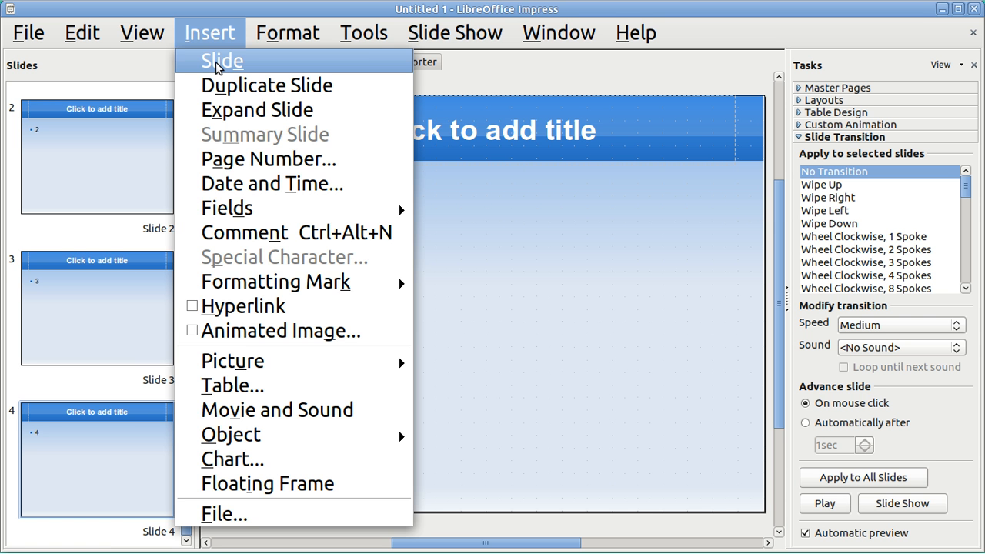
pyautogui.click(222, 62)
pyautogui.write('5')
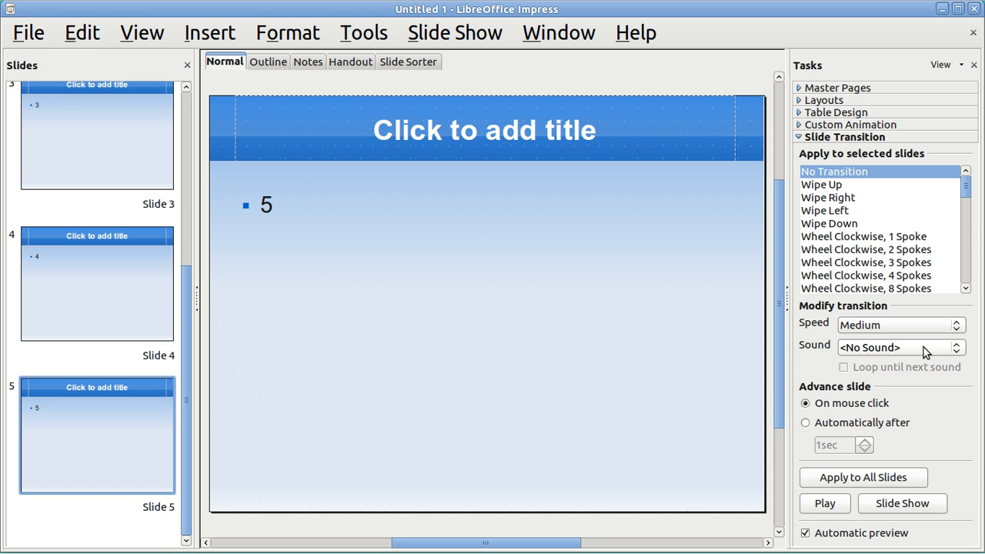
pyautogui.click(958, 347)
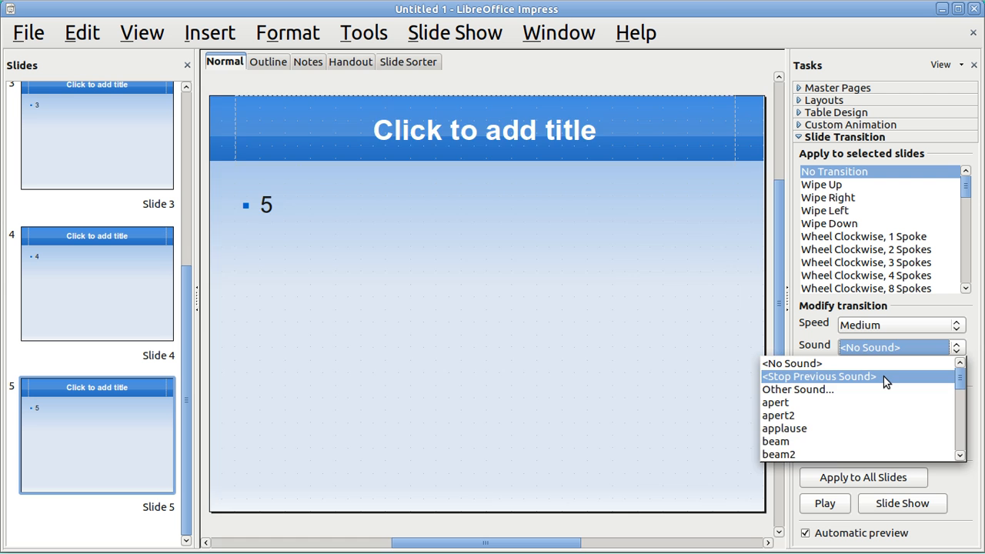
pyautogui.click(819, 375)
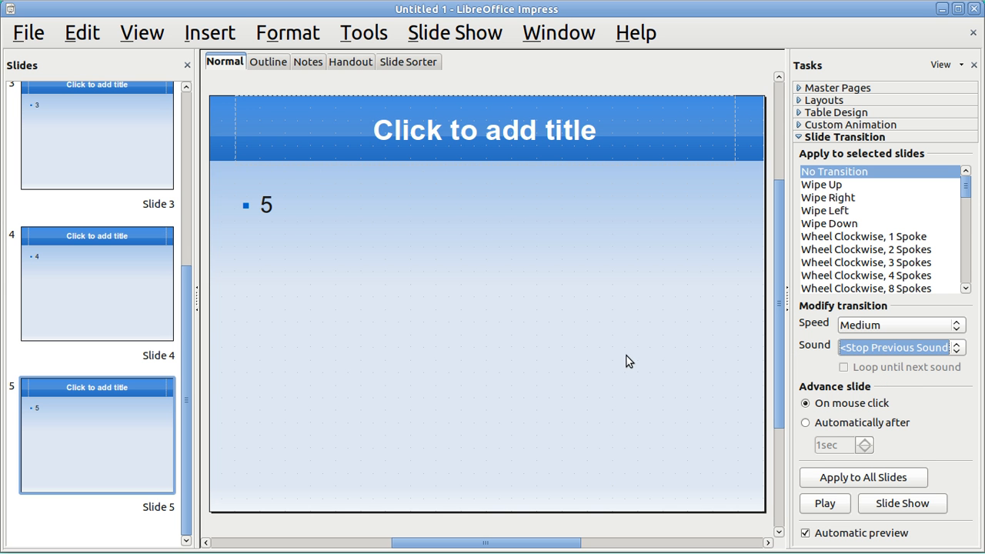
pyautogui.moveTo(209, 37)
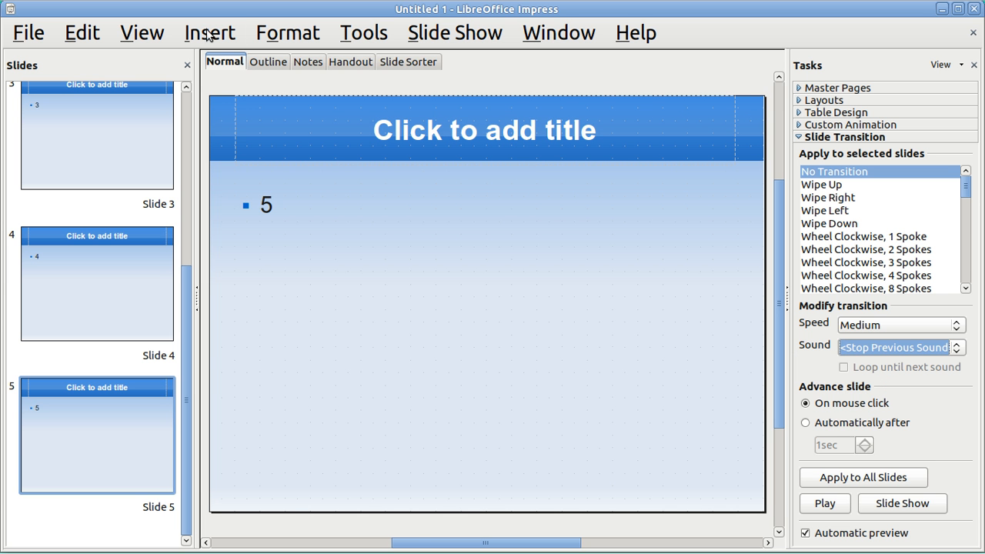
# Step: Insert slide 6 and browse Other Sound into the Beach Boys Surf's Up folder for Barbara Ann
pyautogui.click(209, 32)
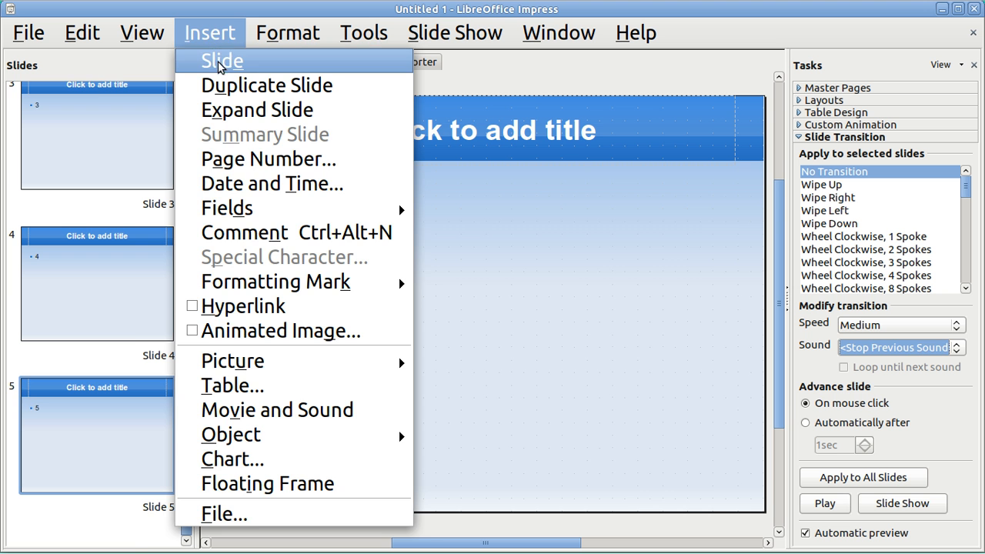
pyautogui.click(221, 60)
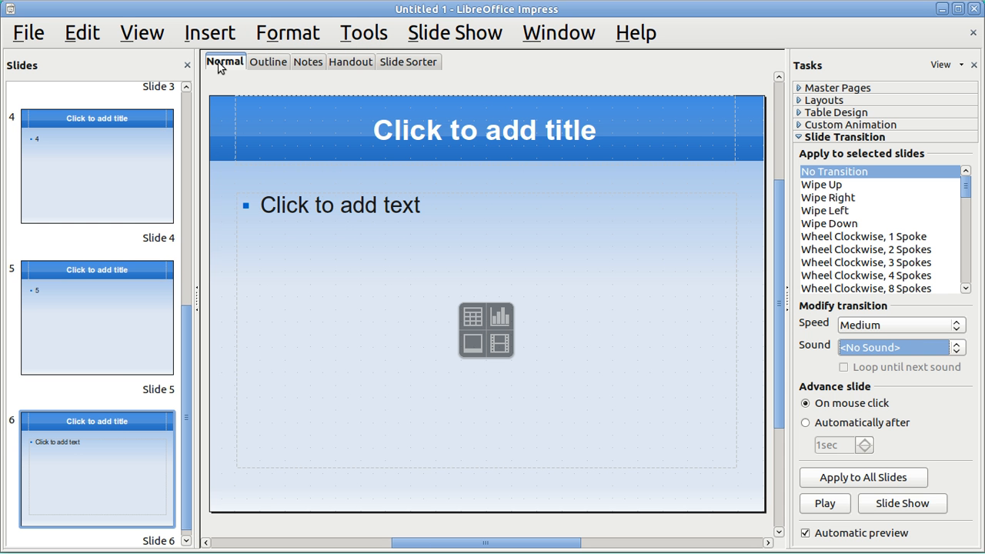
pyautogui.moveTo(499, 342)
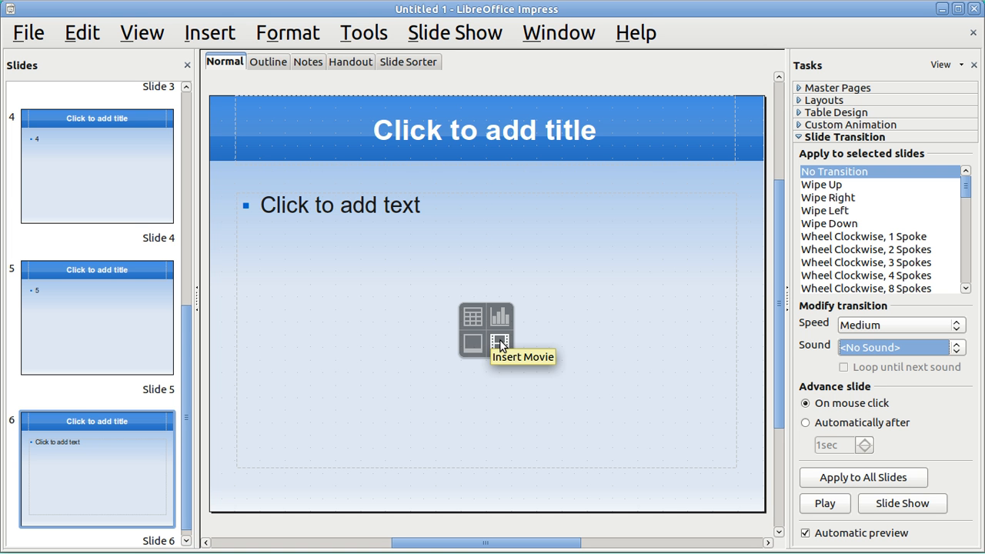
pyautogui.moveTo(850, 359)
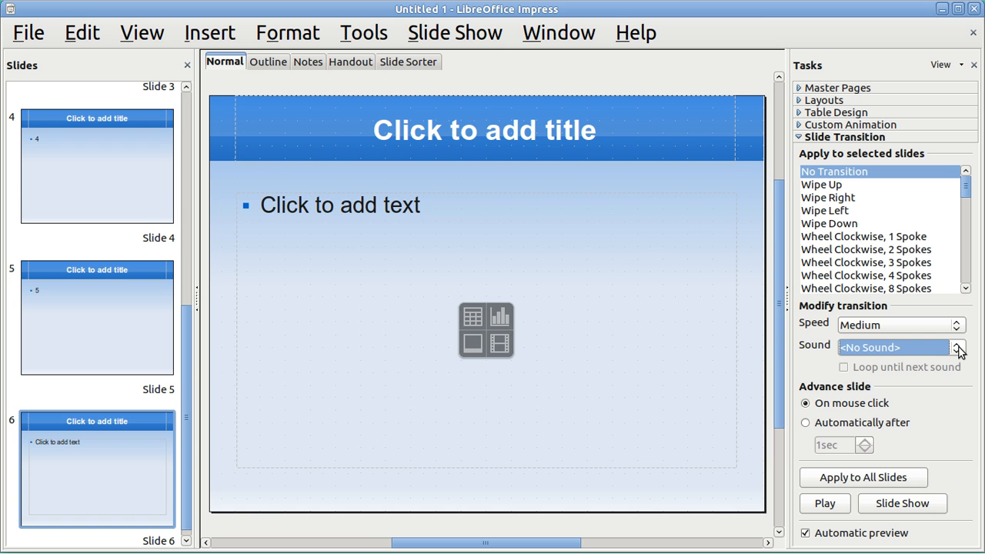
pyautogui.click(957, 348)
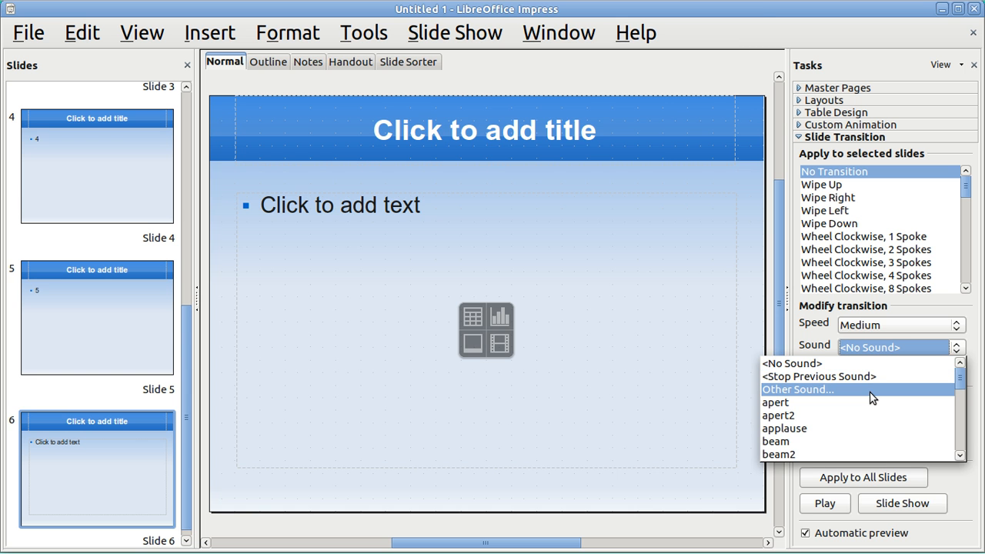
pyautogui.click(798, 390)
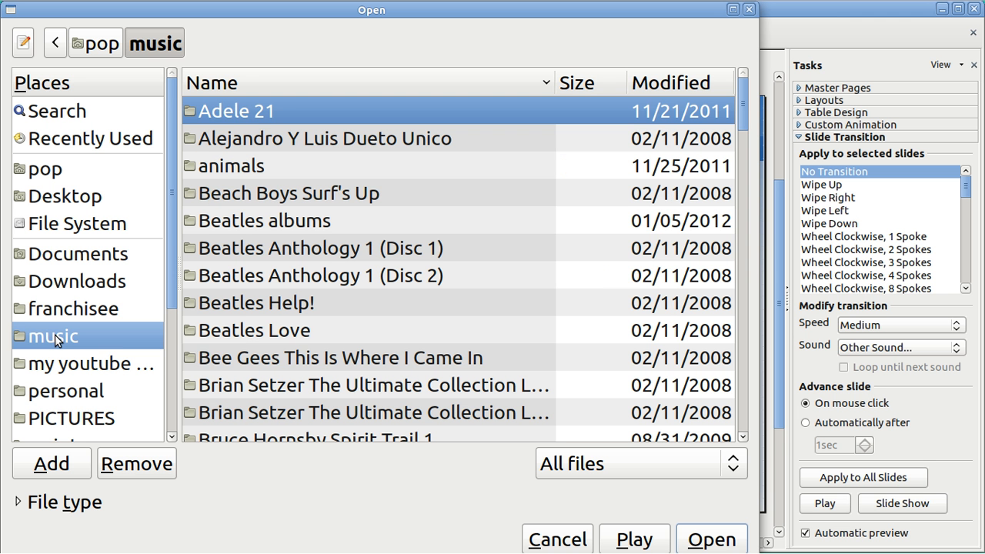
pyautogui.moveTo(207, 173)
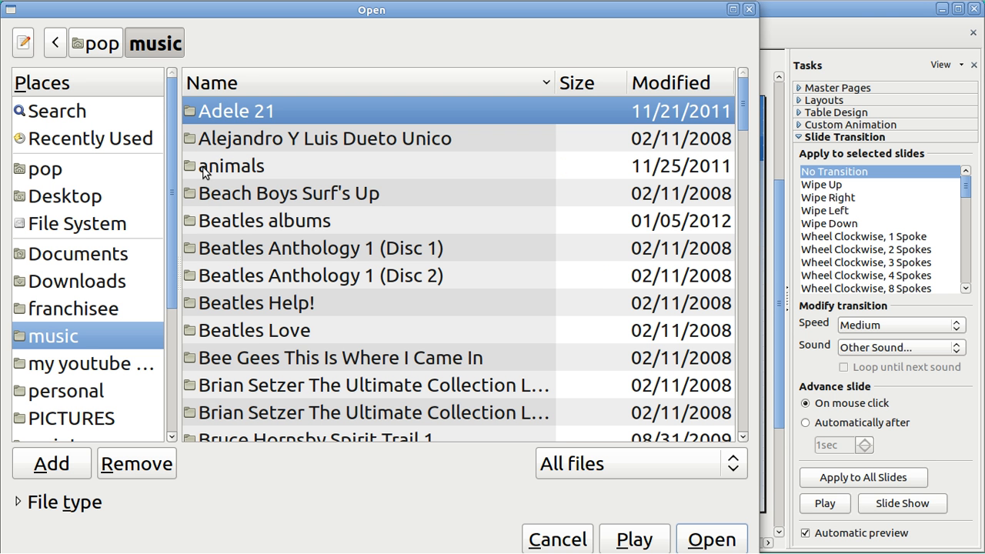
pyautogui.moveTo(225, 194)
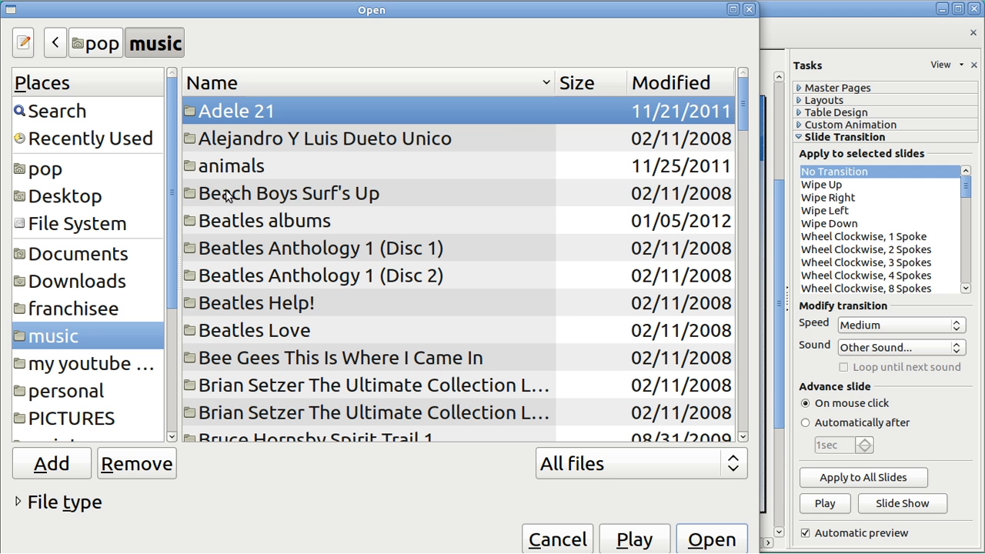
pyautogui.doubleClick(289, 194)
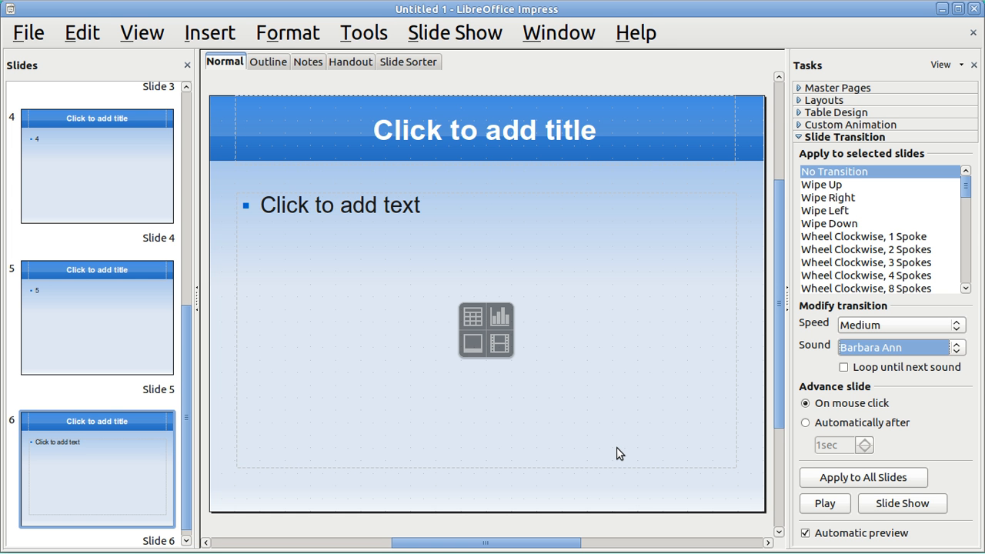
pyautogui.moveTo(465, 502)
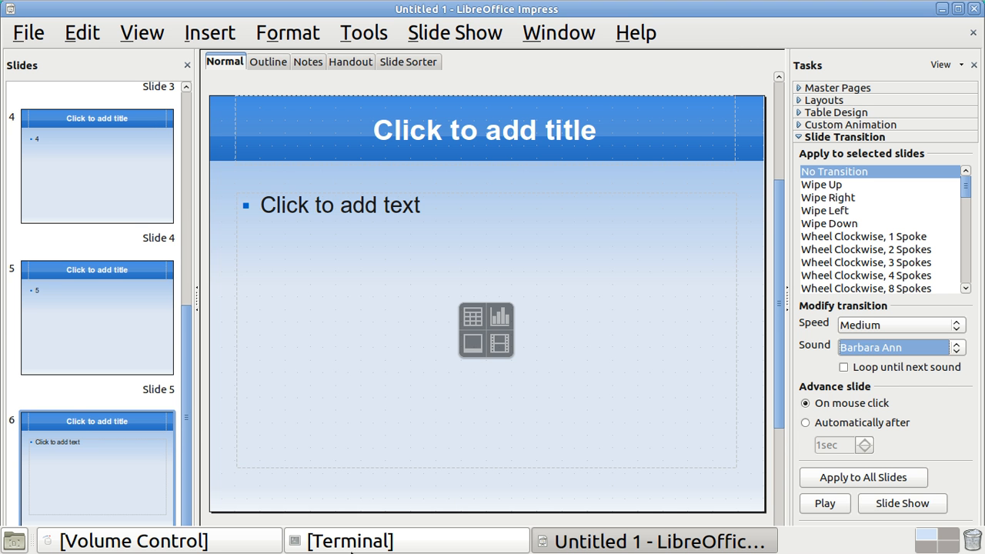
# Step: Set the ALSA Capture recording source to Monitor of Logitech USB Headset
pyautogui.click(132, 540)
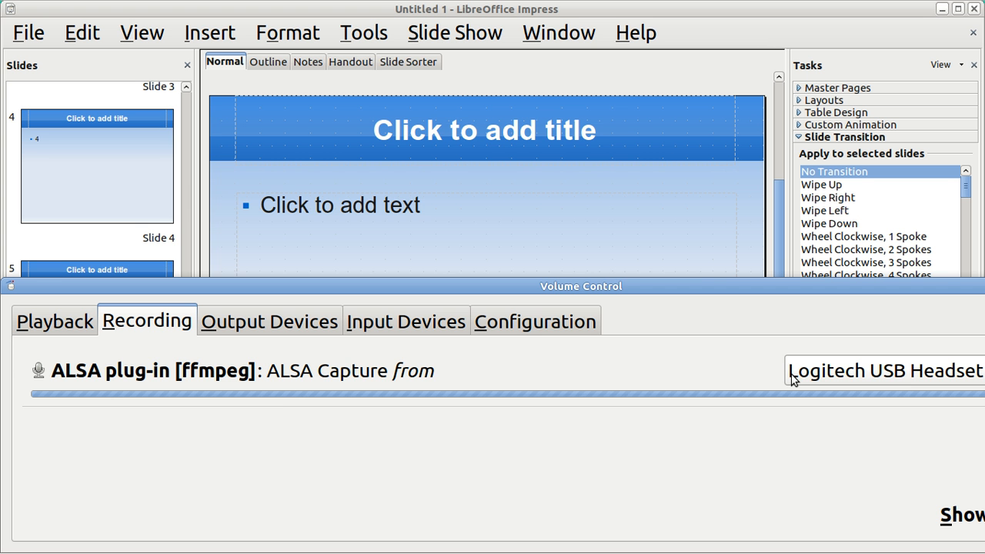
pyautogui.click(885, 369)
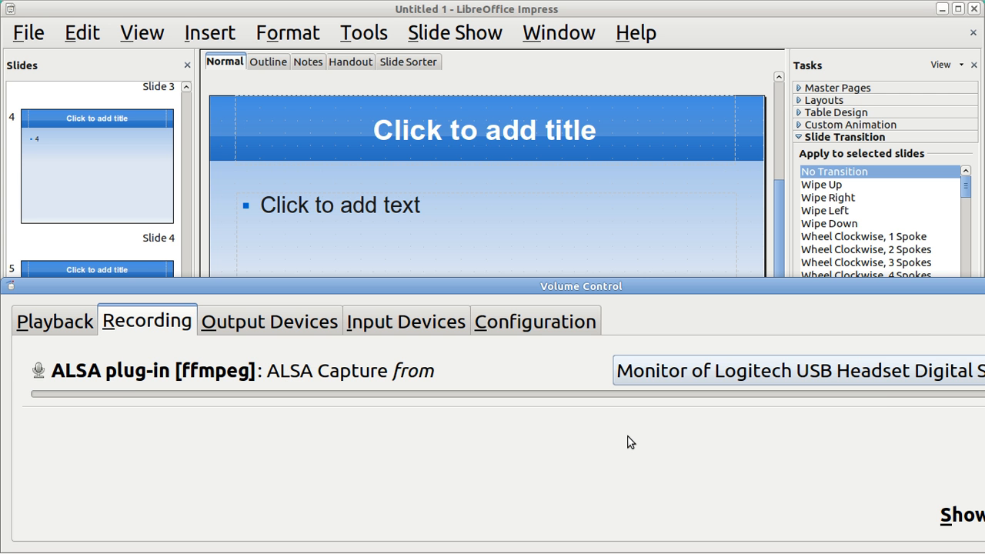
pyautogui.moveTo(823, 291)
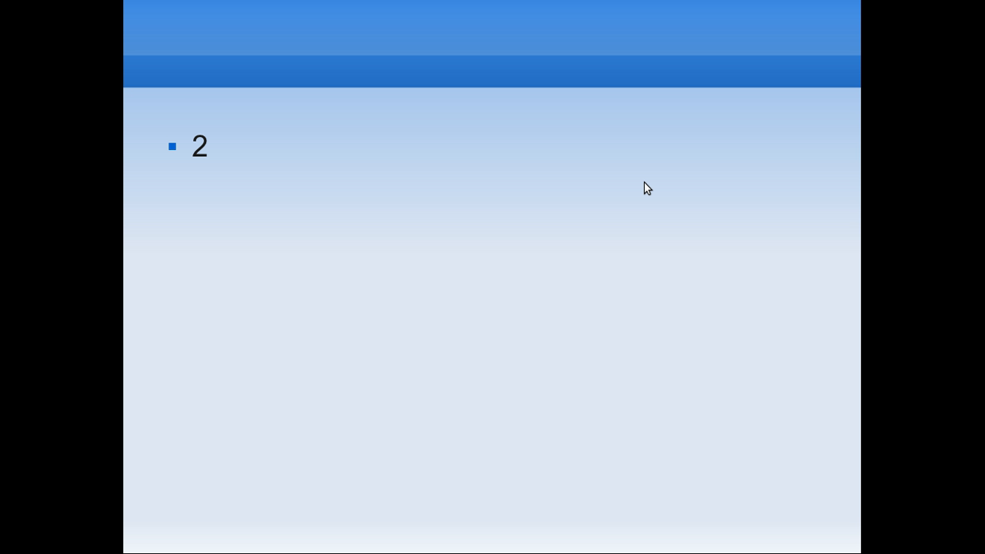
# Step: Advance the running slideshow from slide 2 to slide 3
pyautogui.press('right')
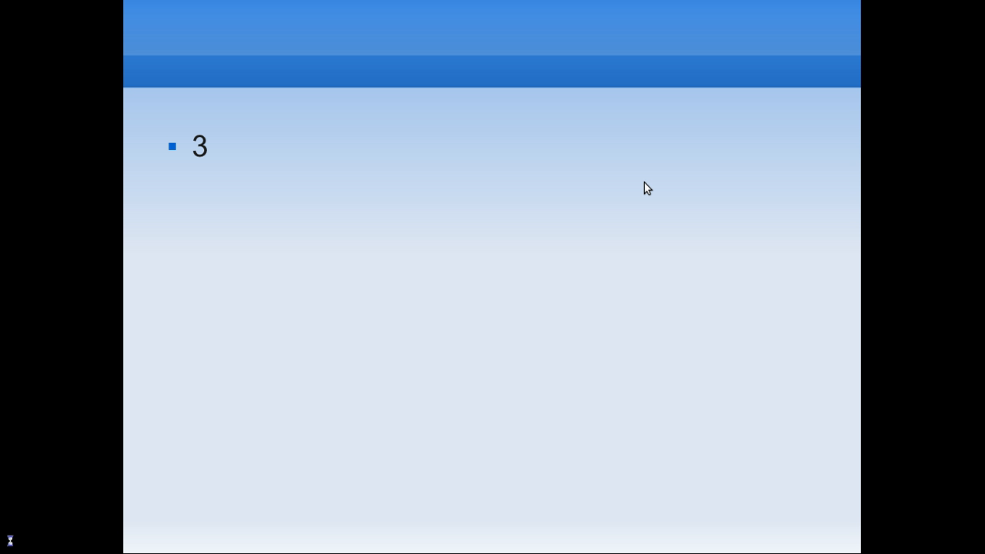